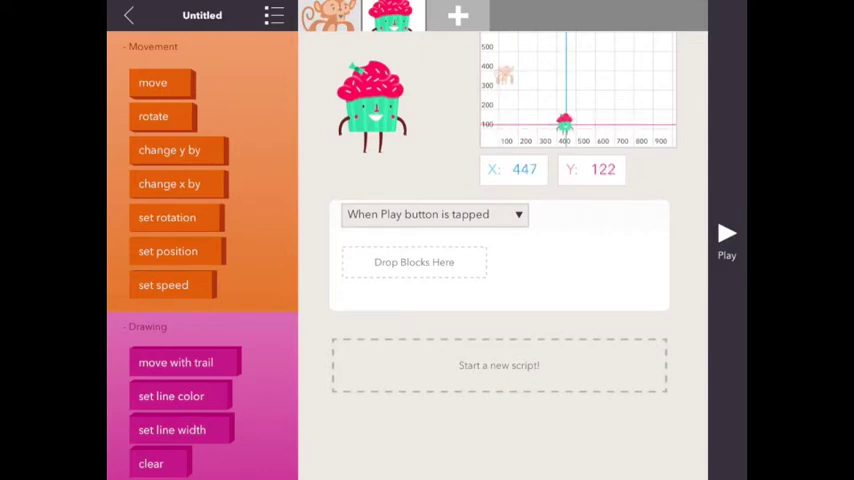
Build the Cupcake's Play rule: rotate 90 degrees, then move forward distance 99999
{"action": "left_click_drag", "start_coordinate": [152, 82], "coordinate": [388, 272]}
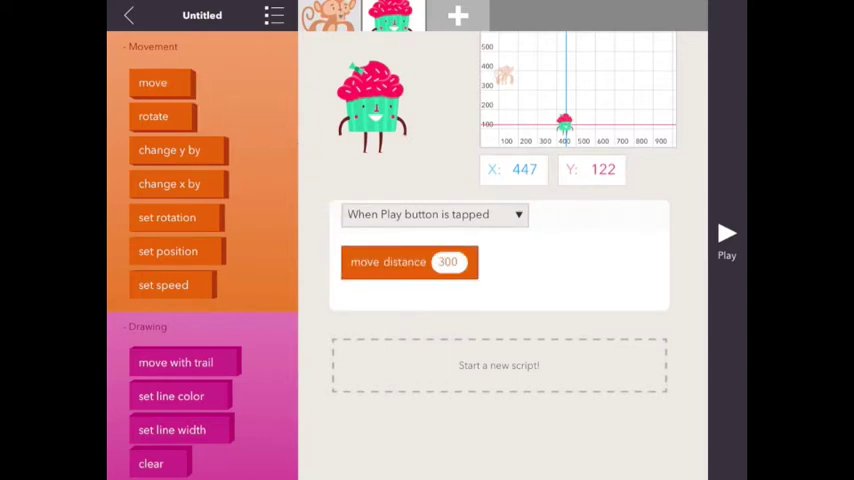
{"action": "left_click", "coordinate": [152, 116]}
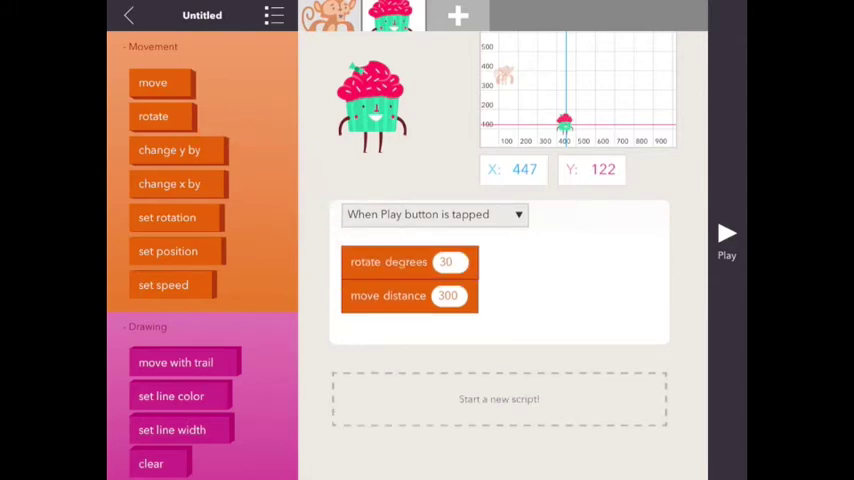
{"action": "left_click", "coordinate": [444, 260]}
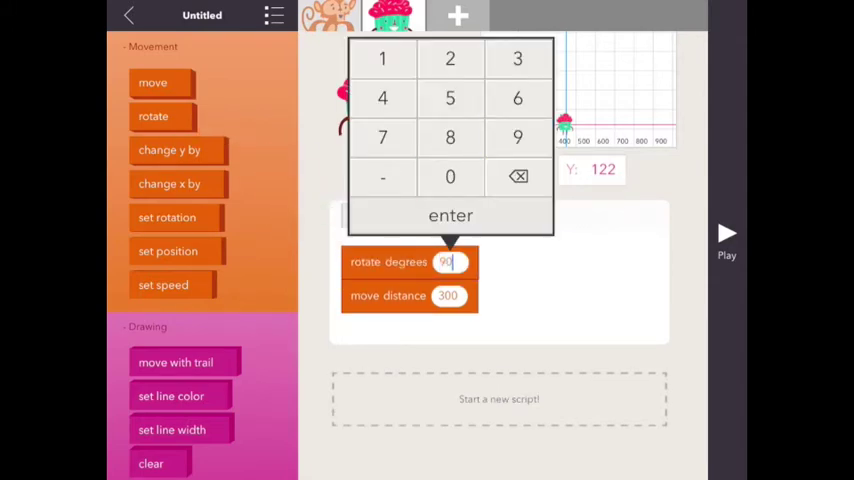
{"action": "left_click", "coordinate": [450, 216]}
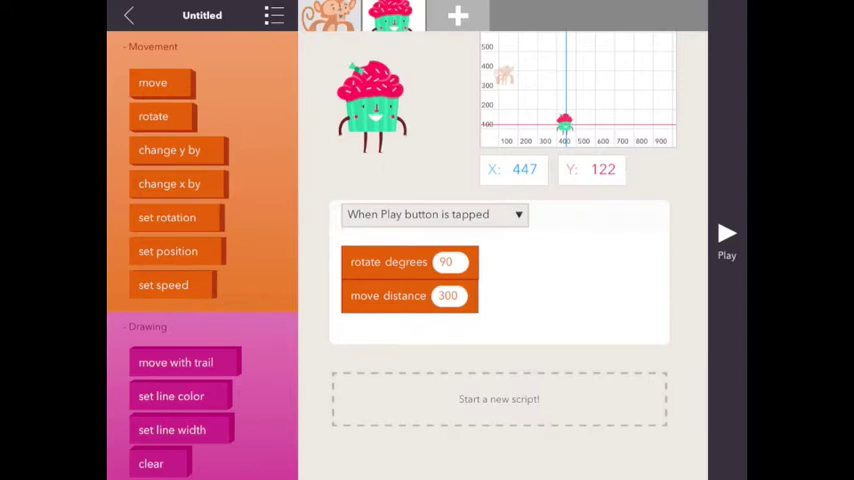
{"action": "left_click", "coordinate": [448, 296]}
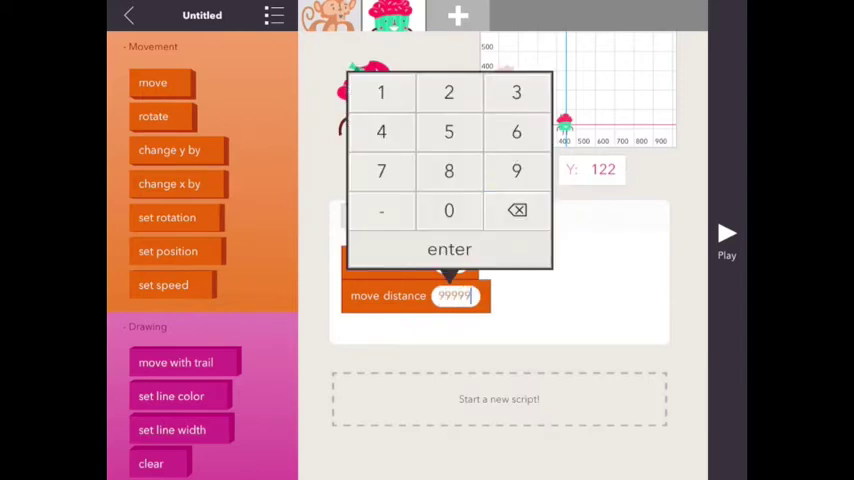
{"action": "left_click", "coordinate": [448, 250]}
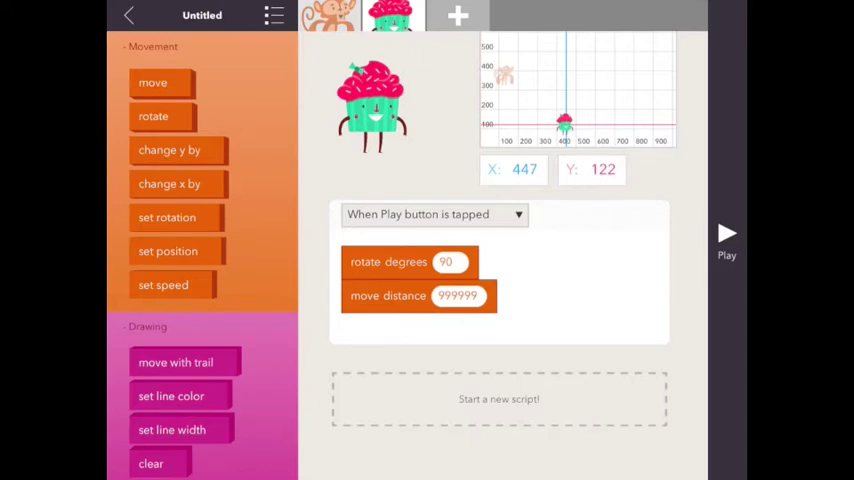
{"action": "scroll", "scroll_direction": "up", "scroll_amount": 3}
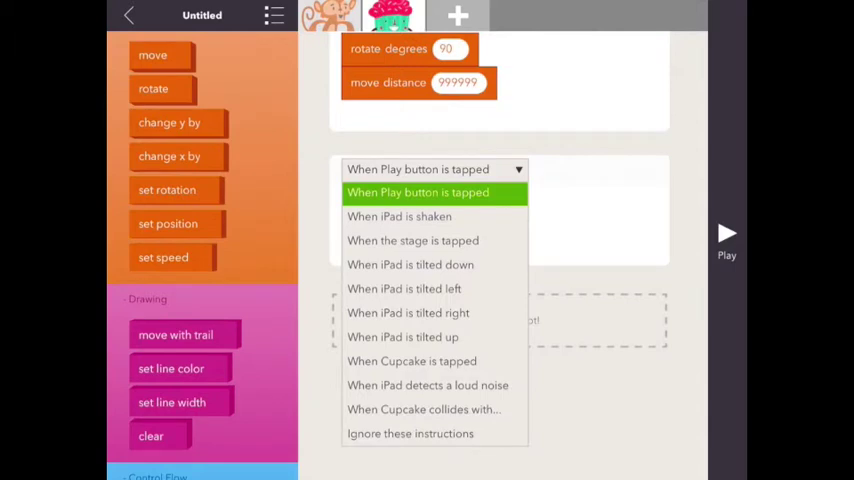
Add a 'When Cupcake collides with the edge' rule that rotates 180 degrees and moves 99999
{"action": "left_click", "coordinate": [424, 408]}
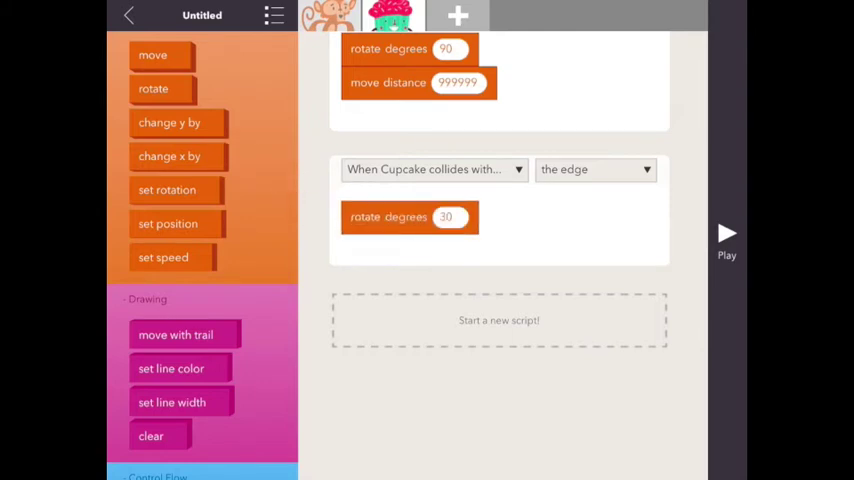
{"action": "left_click", "coordinate": [444, 216]}
{"action": "type", "text": "180"}
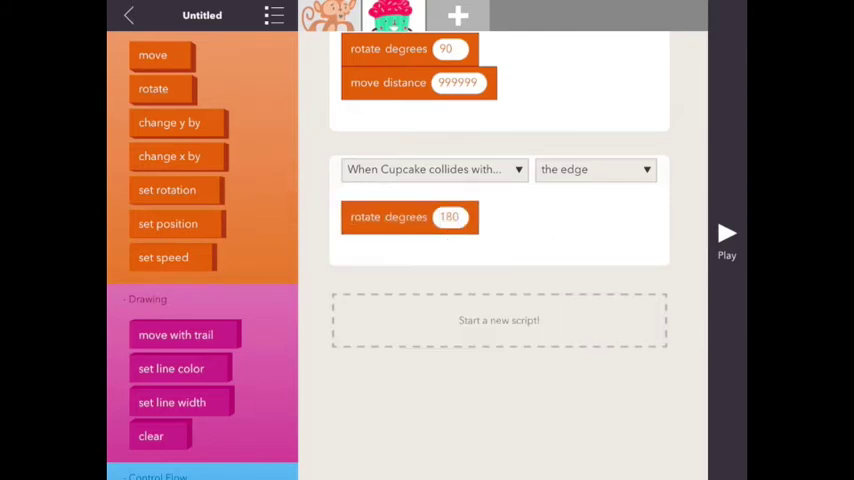
{"action": "left_click_drag", "start_coordinate": [152, 56], "coordinate": [378, 246]}
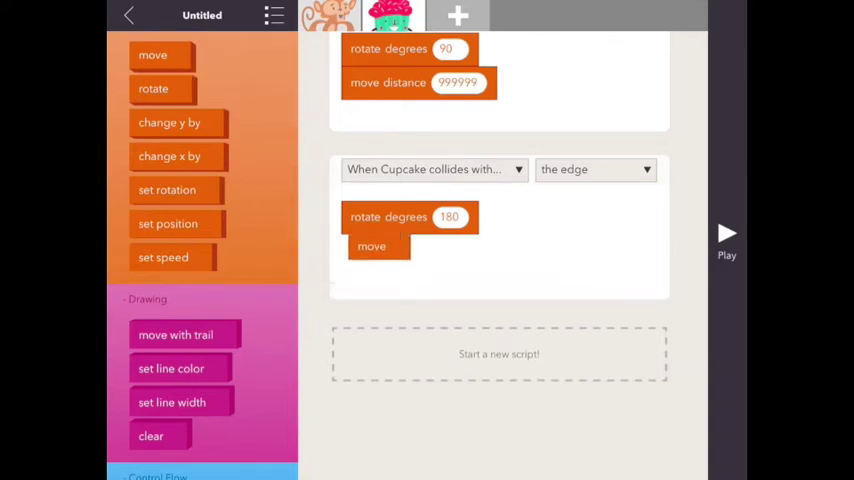
{"action": "left_click", "coordinate": [458, 82]}
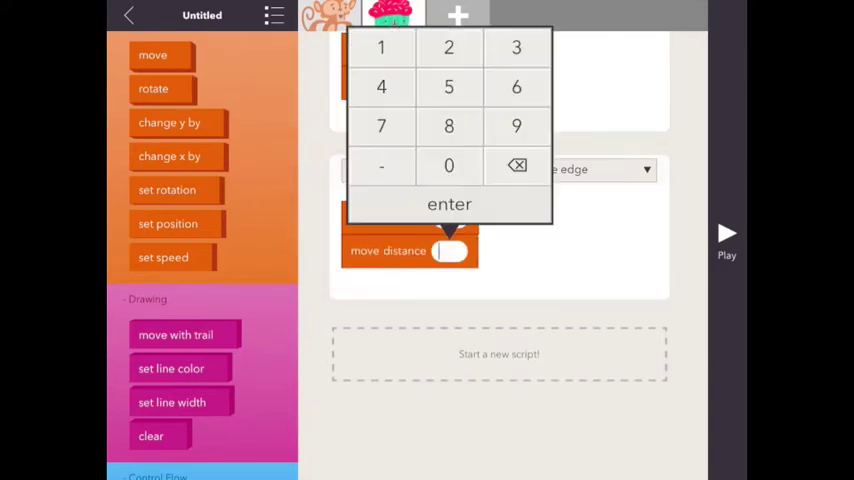
{"action": "left_click", "coordinate": [448, 204]}
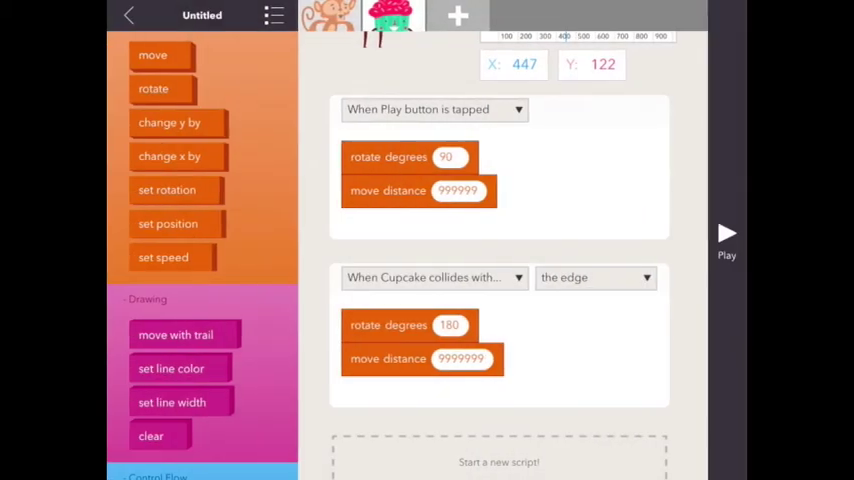
Add an Octopus character with a change y by block in its Play rule
{"action": "left_click", "coordinate": [458, 16]}
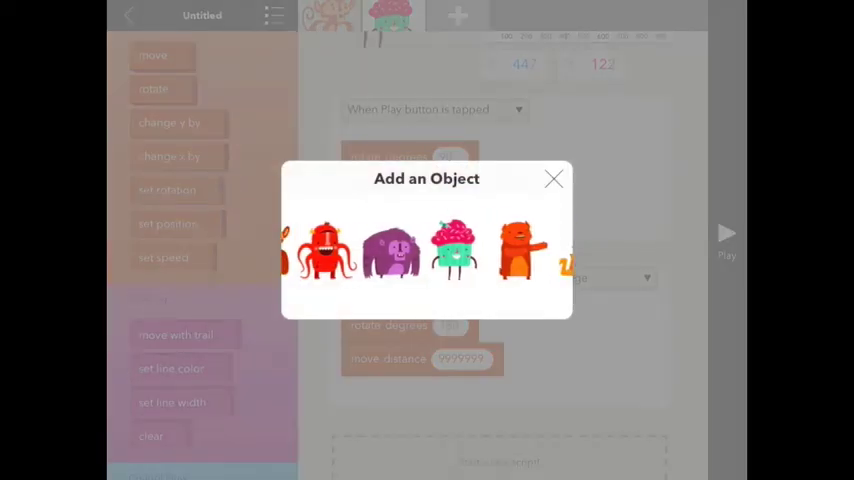
{"action": "scroll", "scroll_direction": "right", "scroll_amount": 3}
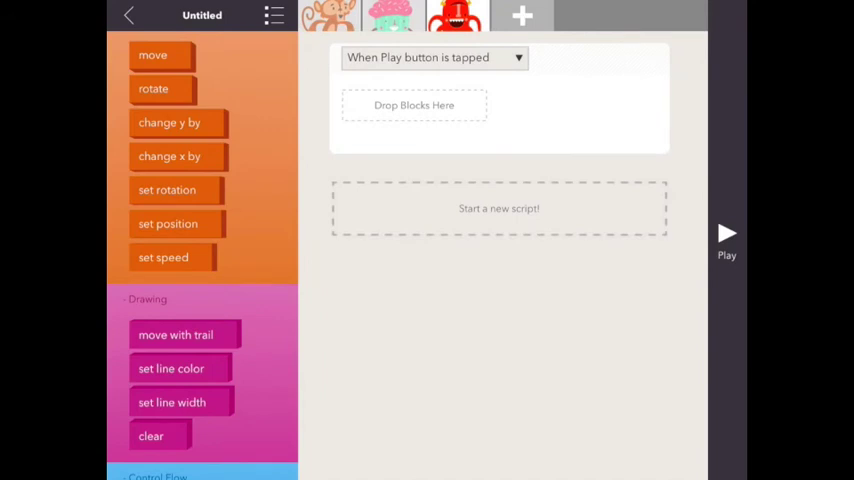
{"action": "left_click", "coordinate": [454, 16]}
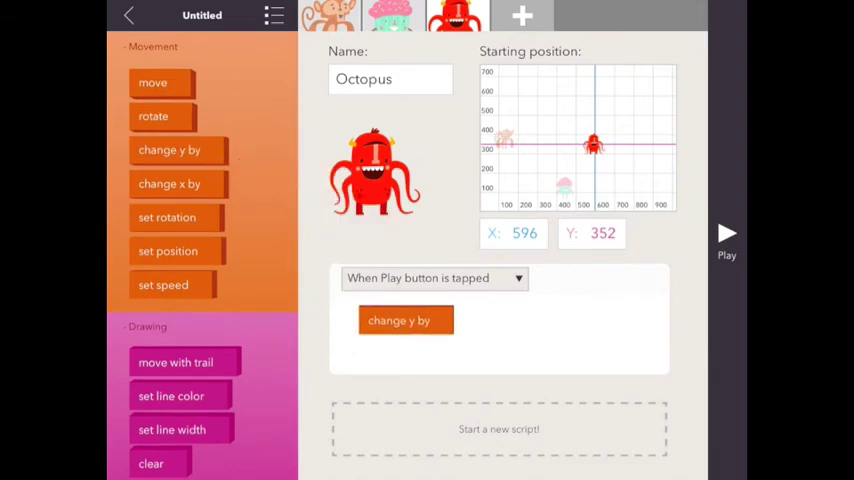
Set the Octopus's first y change to 350 and add a second change y of -350
{"action": "left_click", "coordinate": [400, 320]}
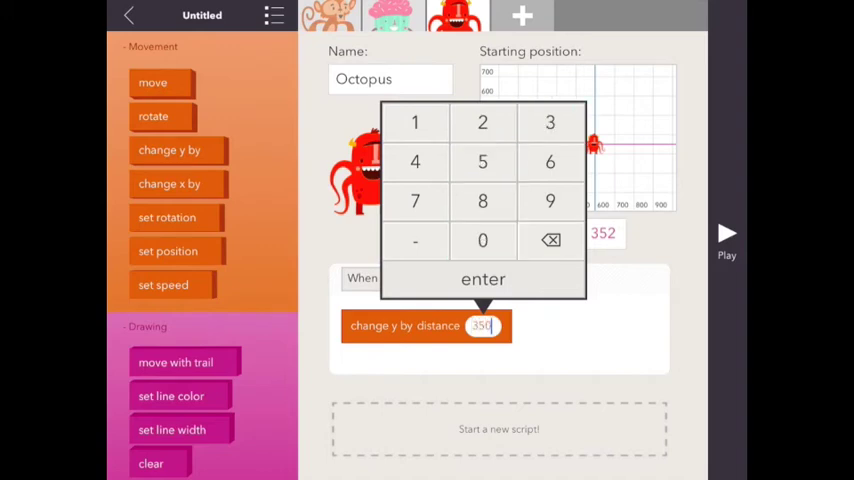
{"action": "left_click", "coordinate": [482, 280]}
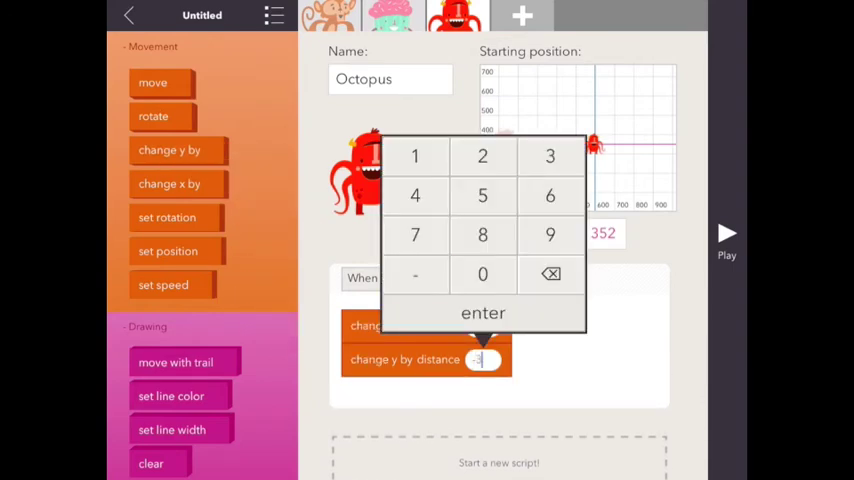
{"action": "left_click", "coordinate": [482, 312]}
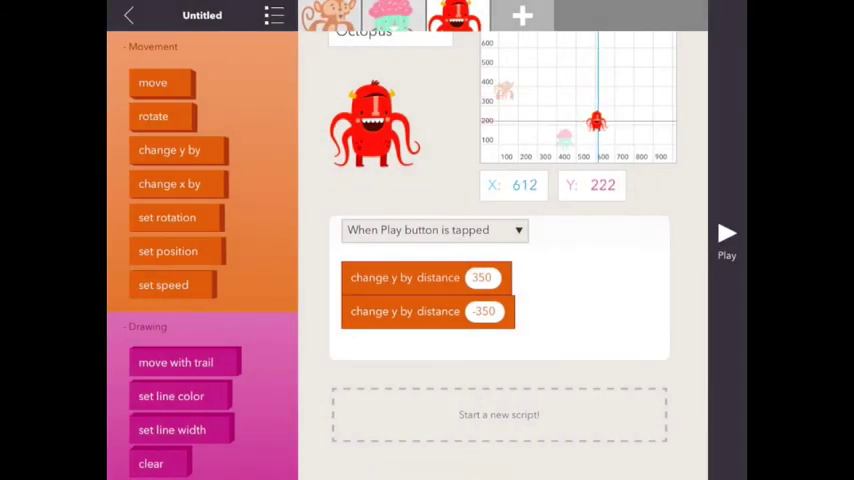
Wrap both change y blocks in a repeat loop running 99999 times
{"action": "scroll", "scroll_direction": "down", "scroll_amount": 3}
{"action": "type", "text": "999999"}
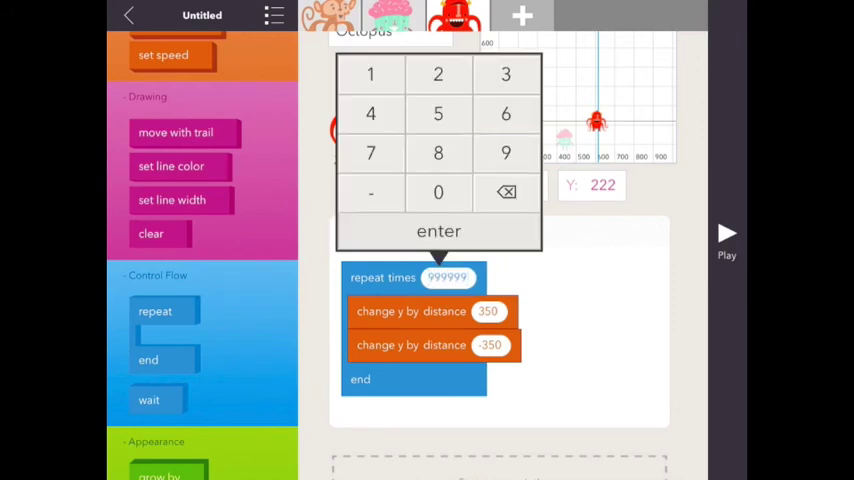
{"action": "left_click", "coordinate": [438, 232]}
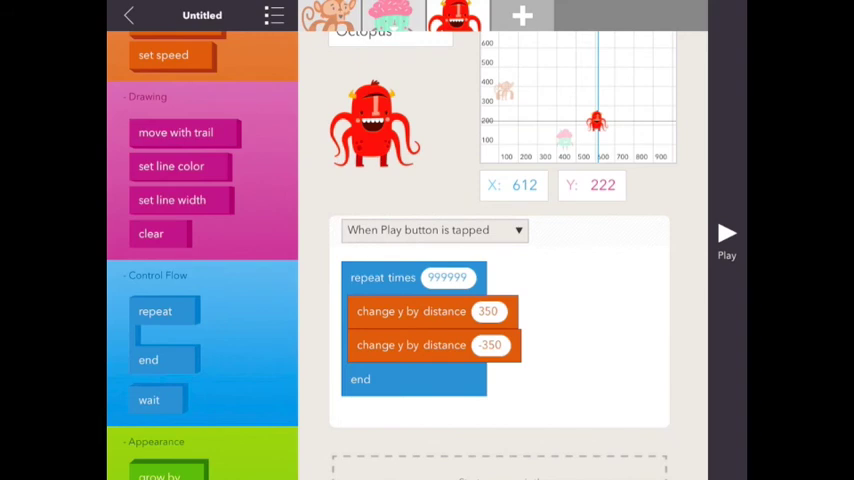